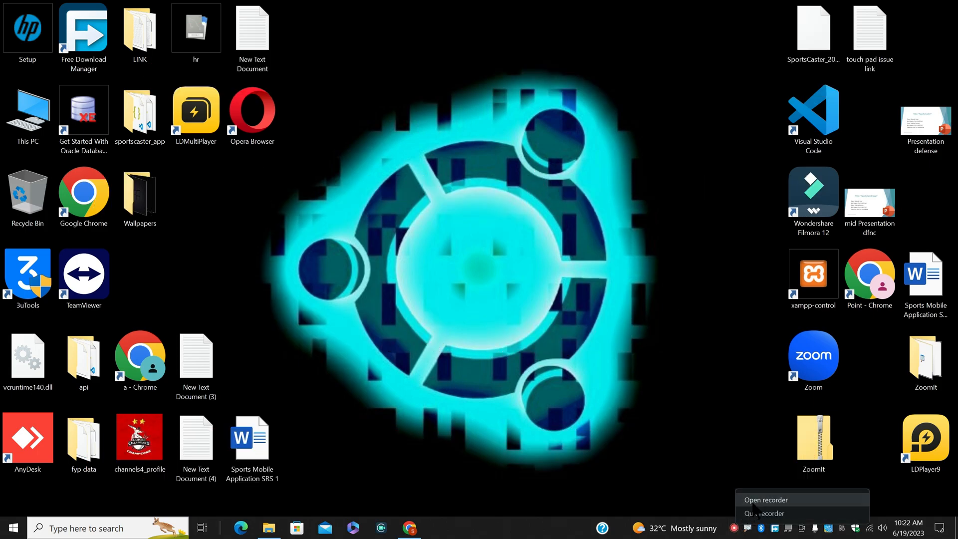
pyautogui.click(765, 499)
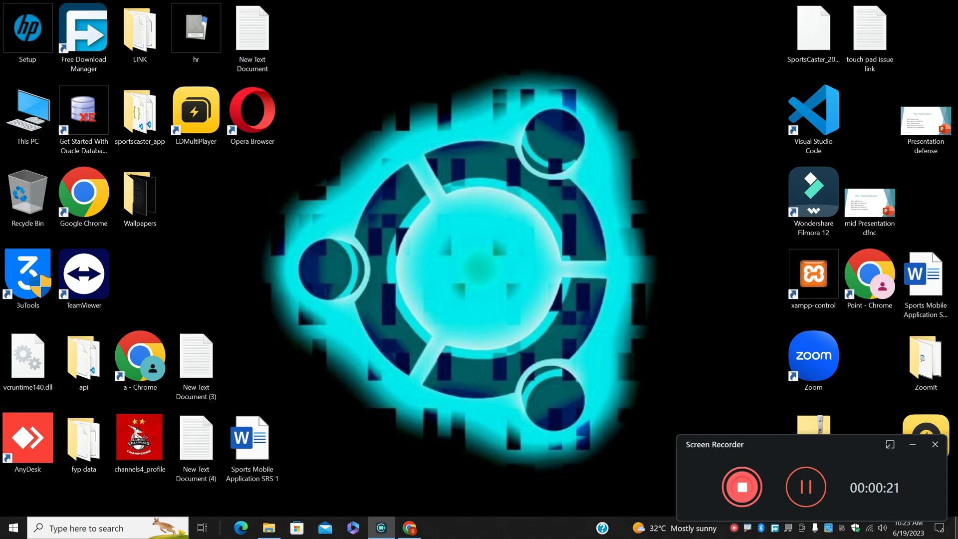
pyautogui.click(935, 444)
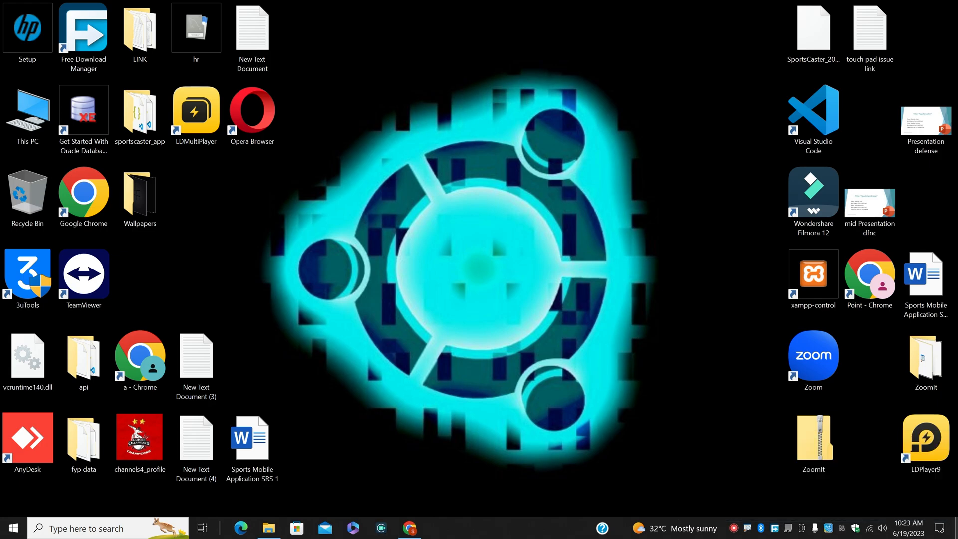